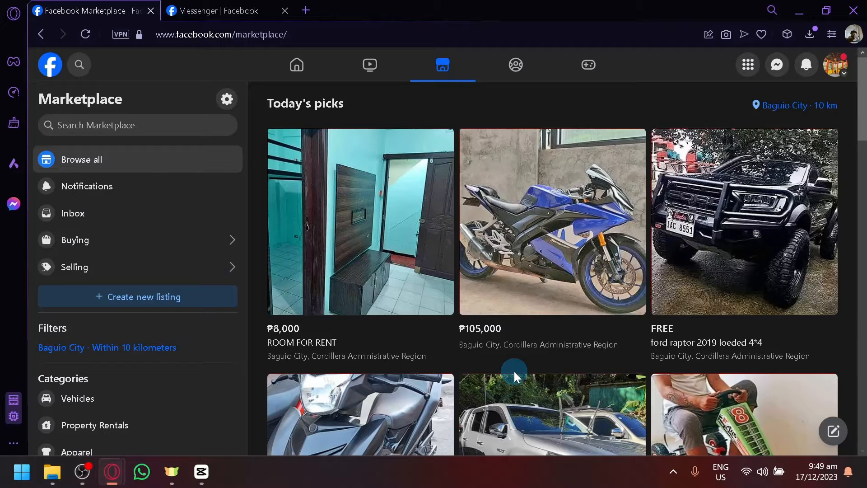
mouse_move(409, 220)
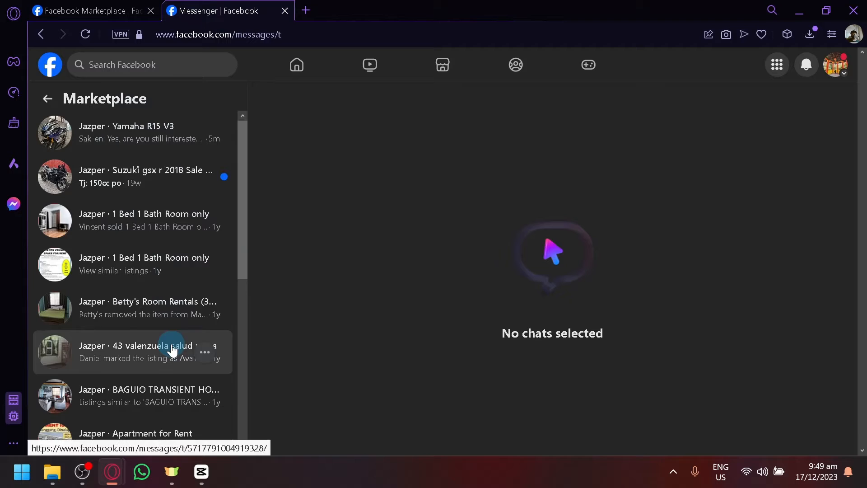
Scroll down through the Marketplace chat list to find the Suzuki gsx r 2018 chat.
scroll("down", 3)
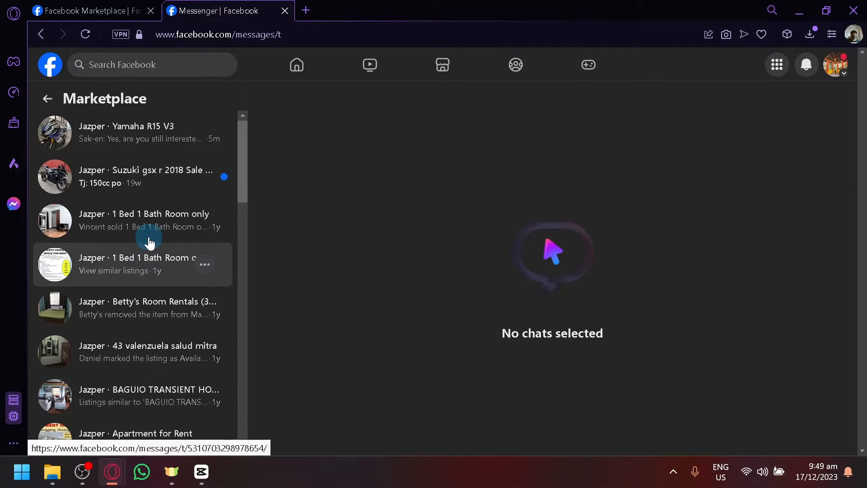
mouse_move(185, 288)
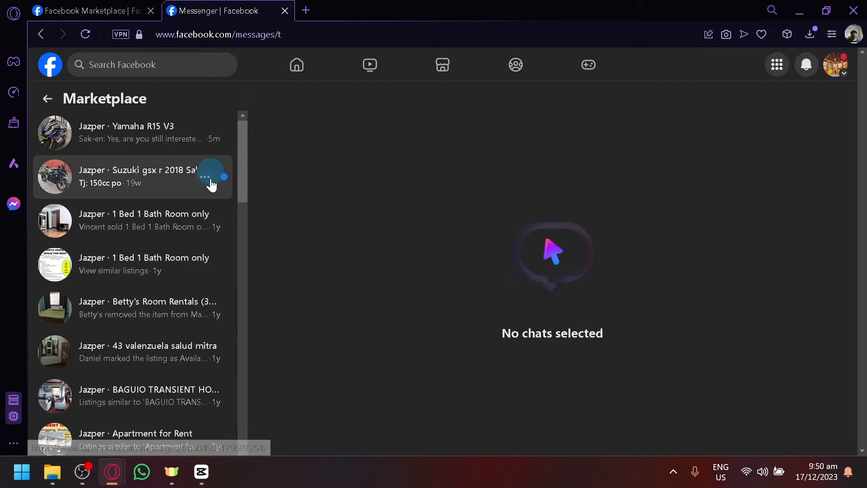
mouse_move(209, 137)
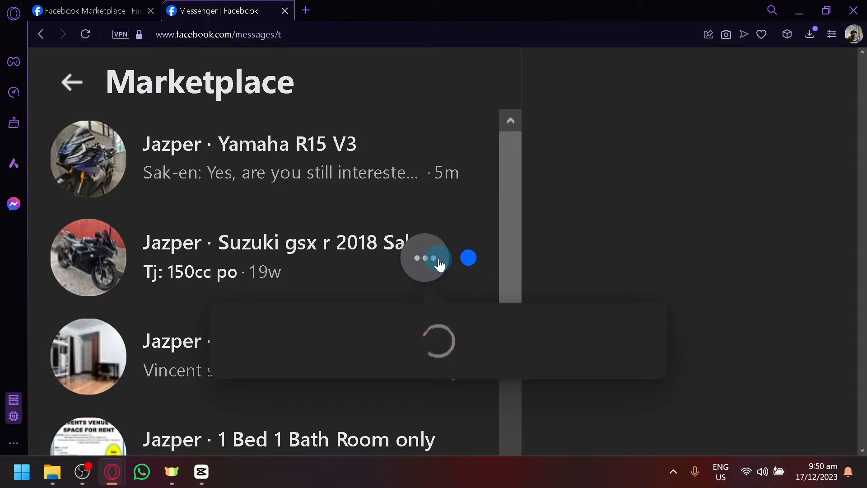
Reveal the Archive, Delete chat and Report actions for the Suzuki gsx r 2018 chat.
left_click(425, 257)
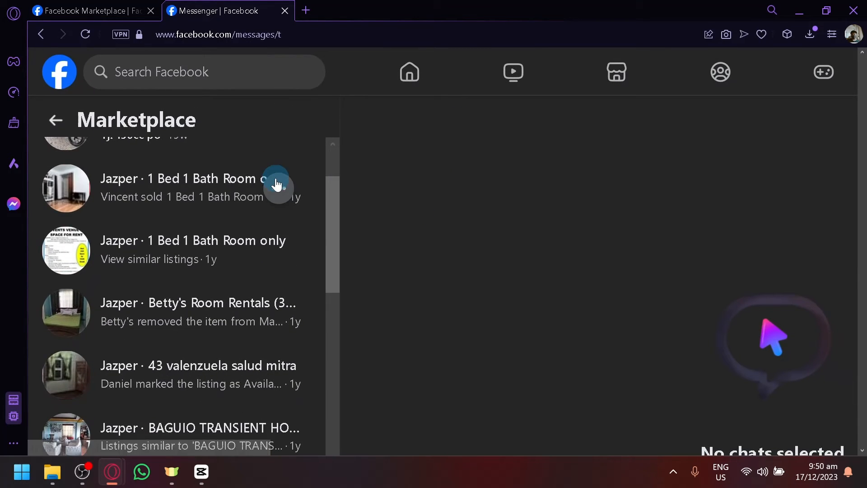
left_click(278, 216)
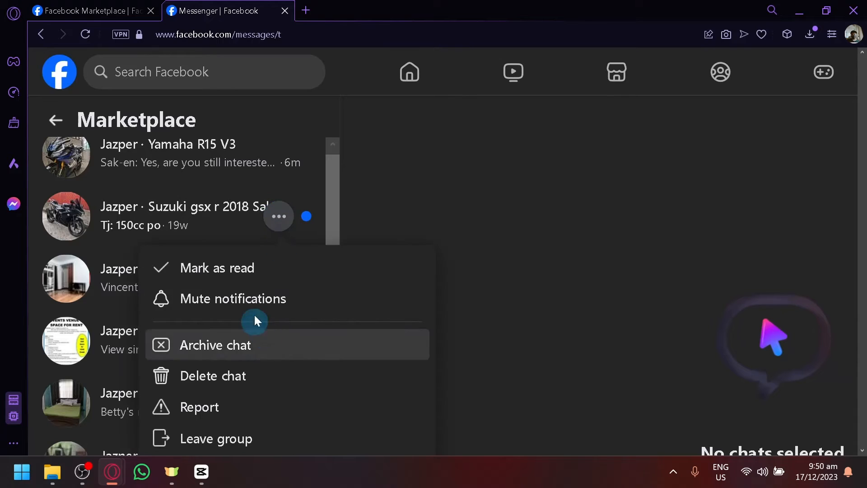
mouse_move(341, 375)
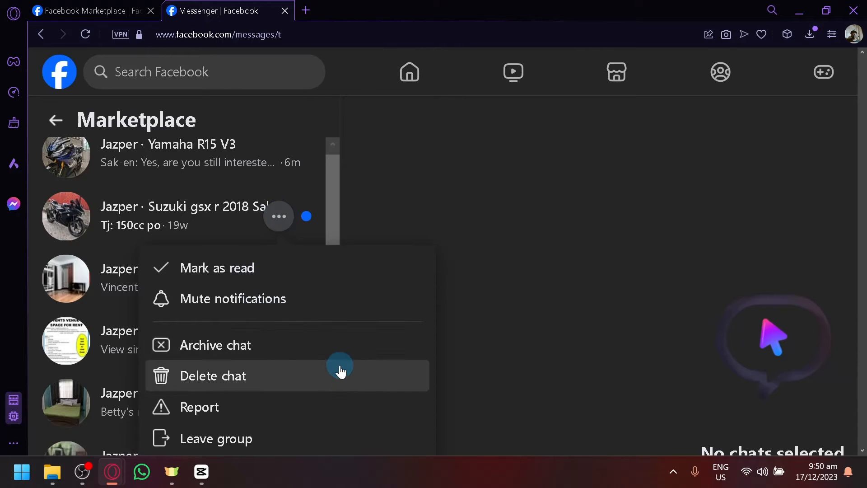
mouse_move(292, 452)
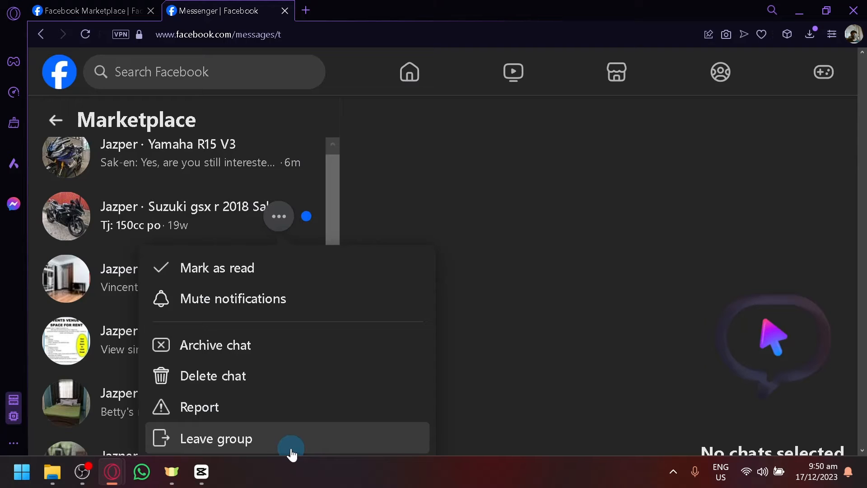
mouse_move(276, 383)
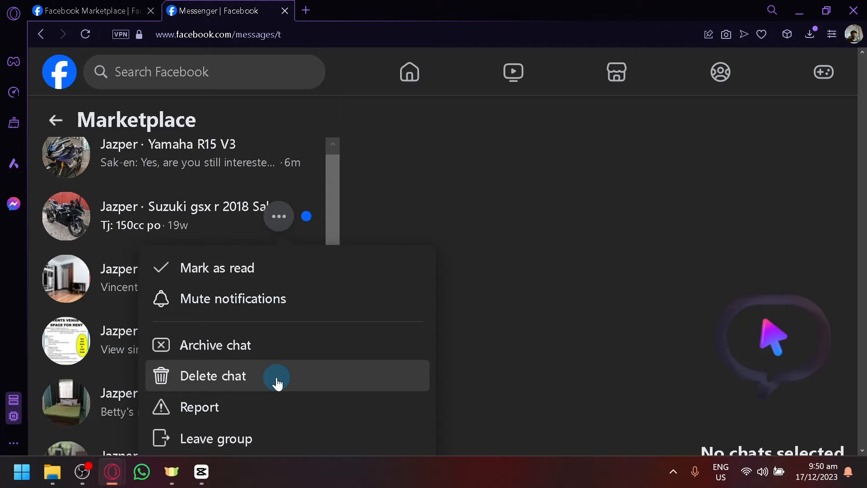
Permanently delete the Suzuki chat, then bring up the Yamaha R15 V3 chat's actions.
left_click(213, 376)
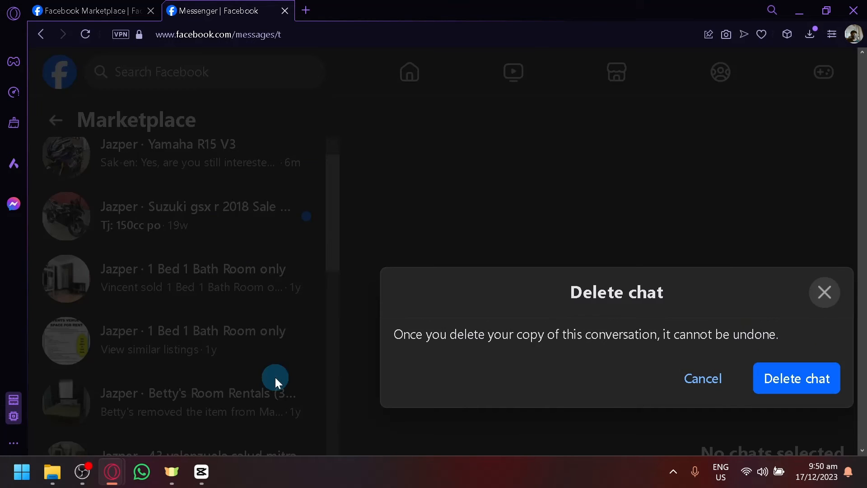
left_click(796, 378)
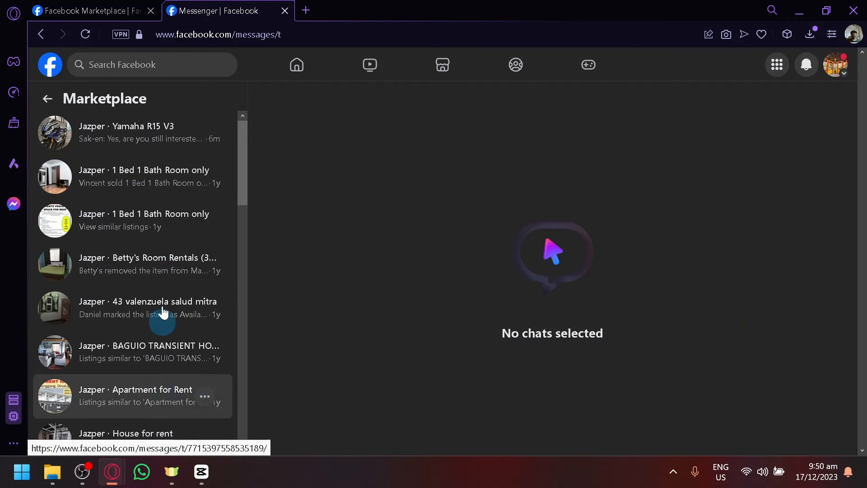
left_click(204, 133)
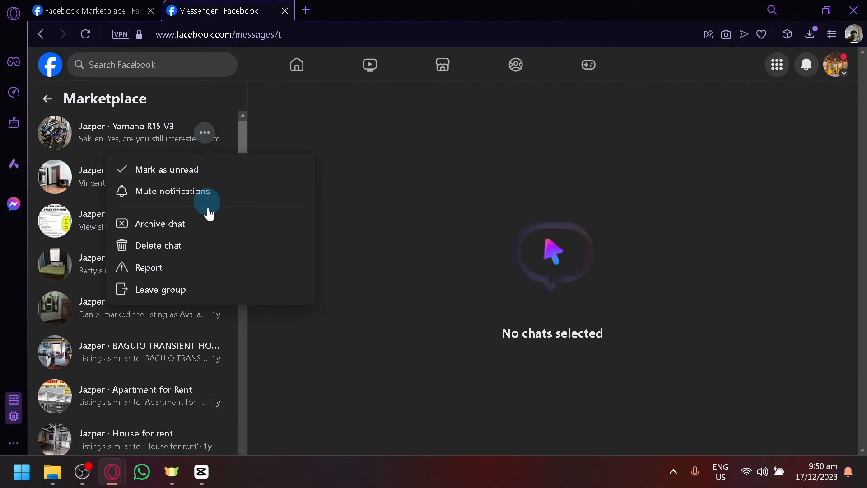